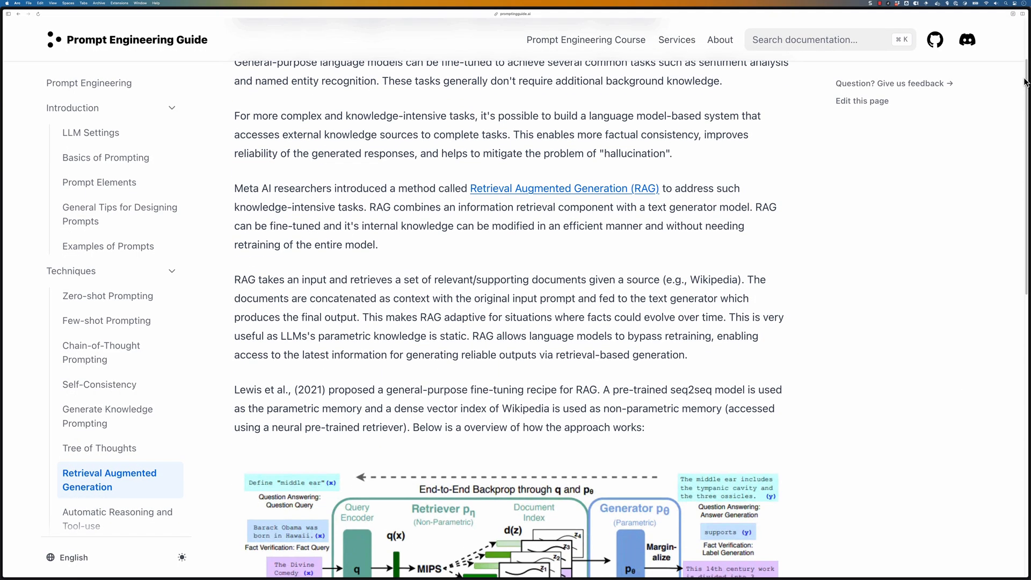
Write the 'Load data from Wikipedia' intro sentence about extracting Wimbledon 2023 Wikipedia data.
{"action": "scroll", "scroll_direction": "down", "scroll_amount": 3}
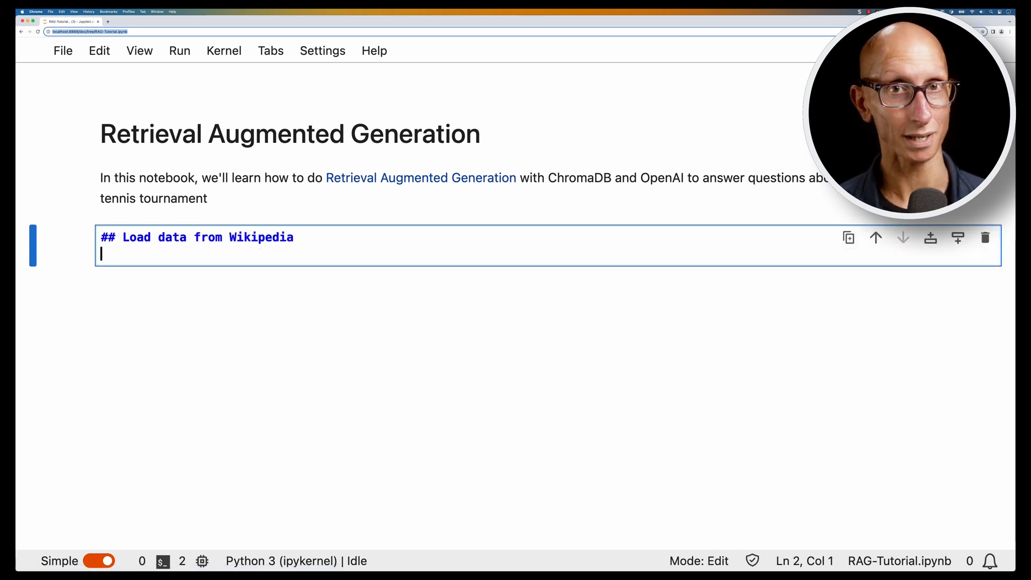
{"action": "type", "text": "We're going to first extract dat"}
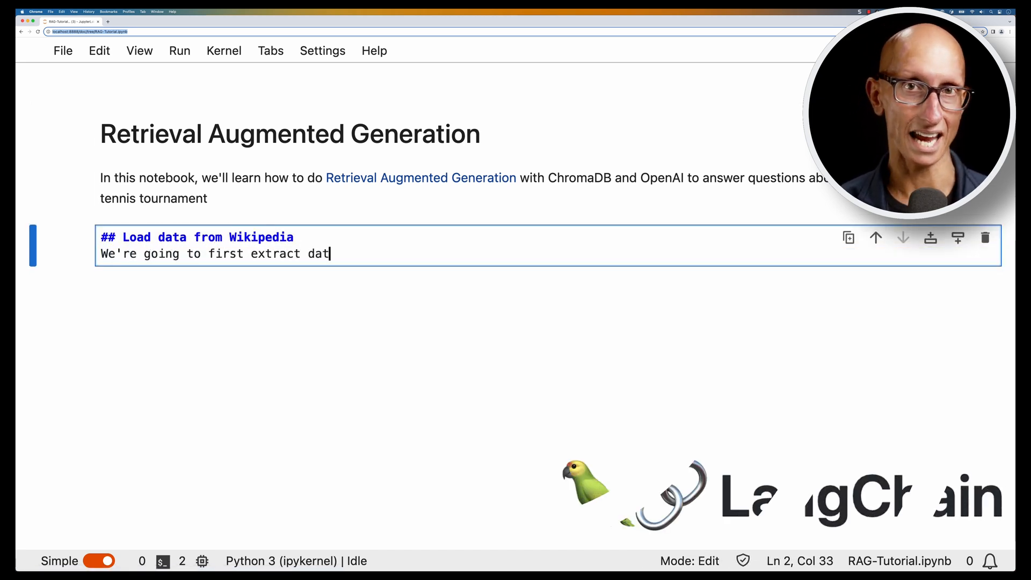
{"action": "type", "text": "a from the Wimbledon 2023 Wikipedia page."}
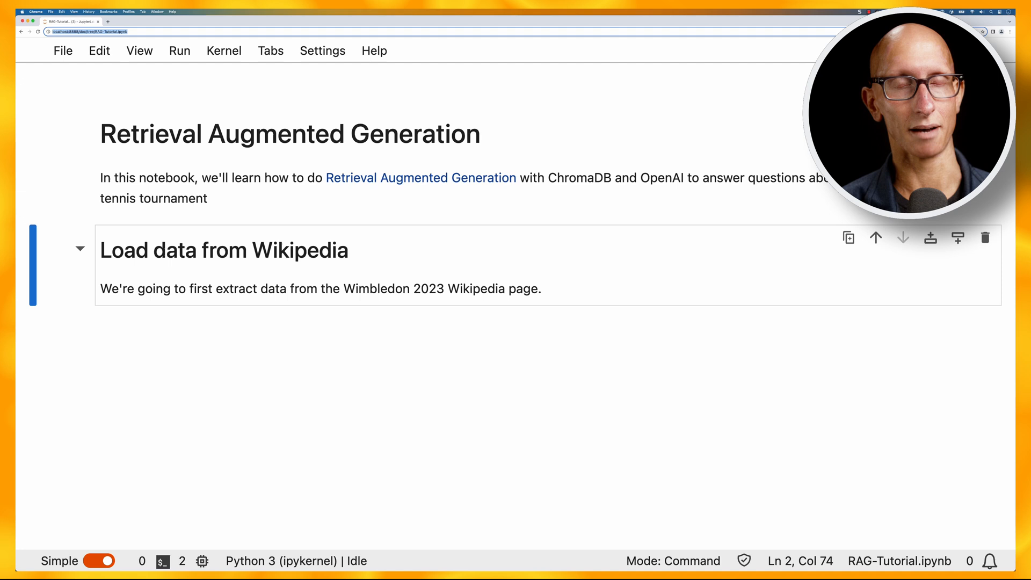
Import WikipediaLoader and RecursiveCharacterTextSplitter from langchain and run the cell.
{"action": "type", "text": "from langchain."}
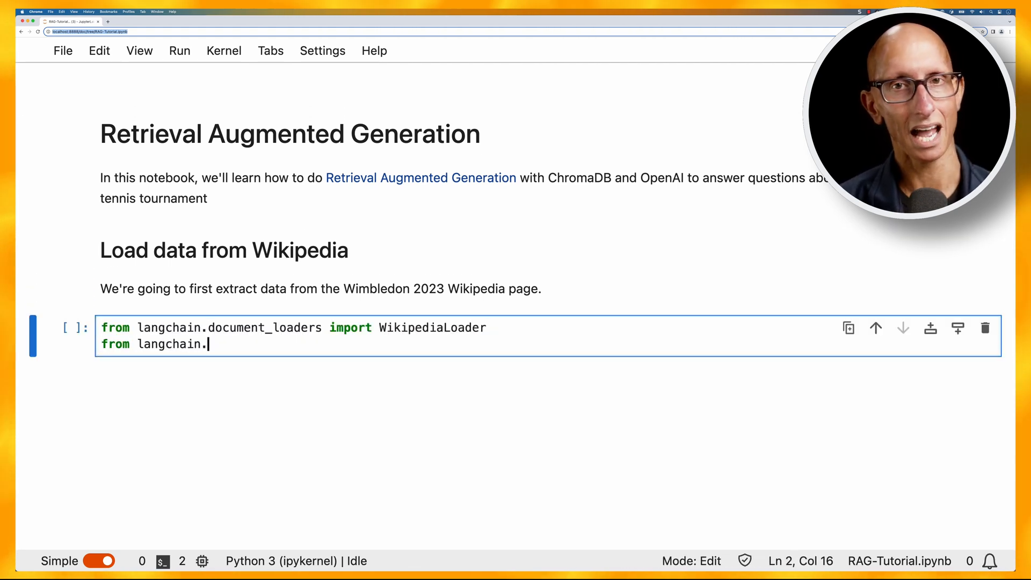
{"action": "type", "text": "text_splitter import RecursiveCharac"}
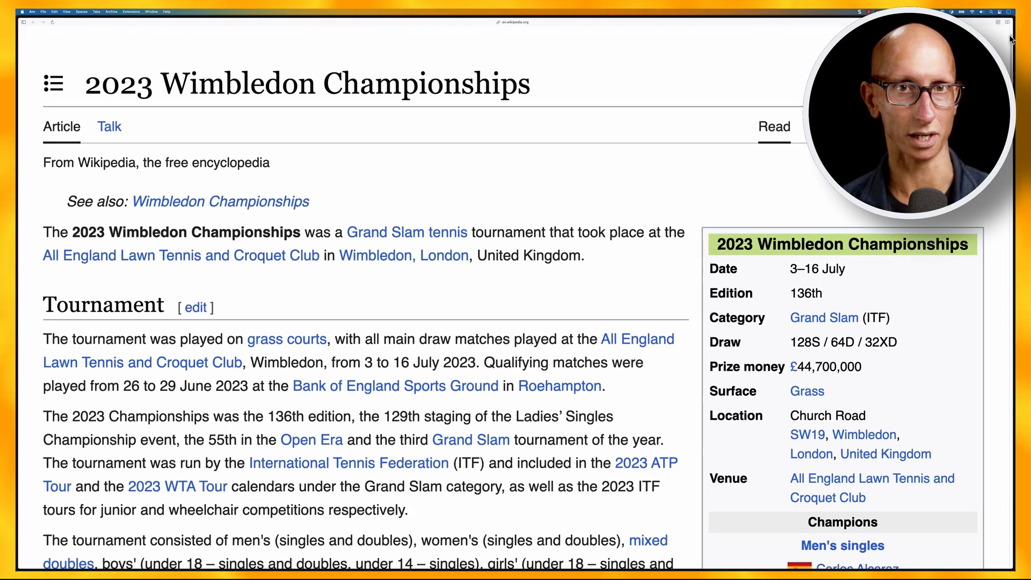
{"action": "scroll", "scroll_direction": "down", "scroll_amount": 3}
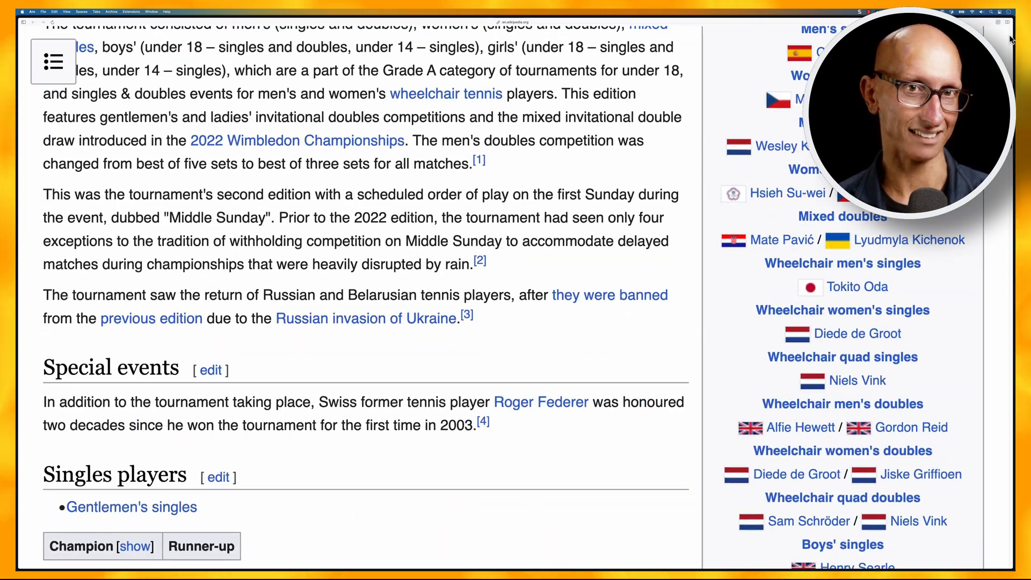
{"action": "scroll", "scroll_direction": "down", "scroll_amount": 3}
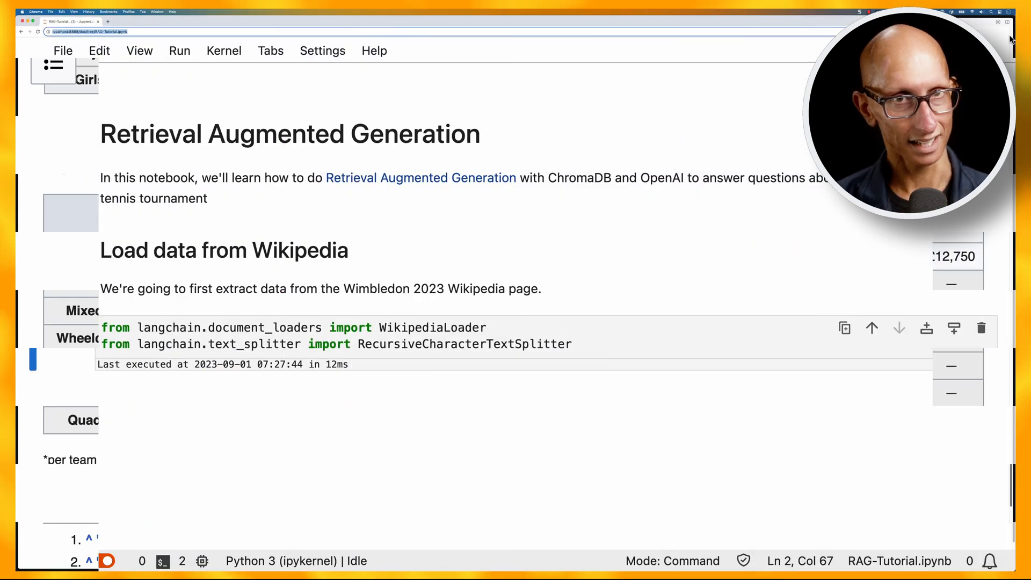
Set search_term to "2023 Wimbledon Championships" and load one document via WikipediaLoader into docs.
{"action": "type", "text": "search_term"}
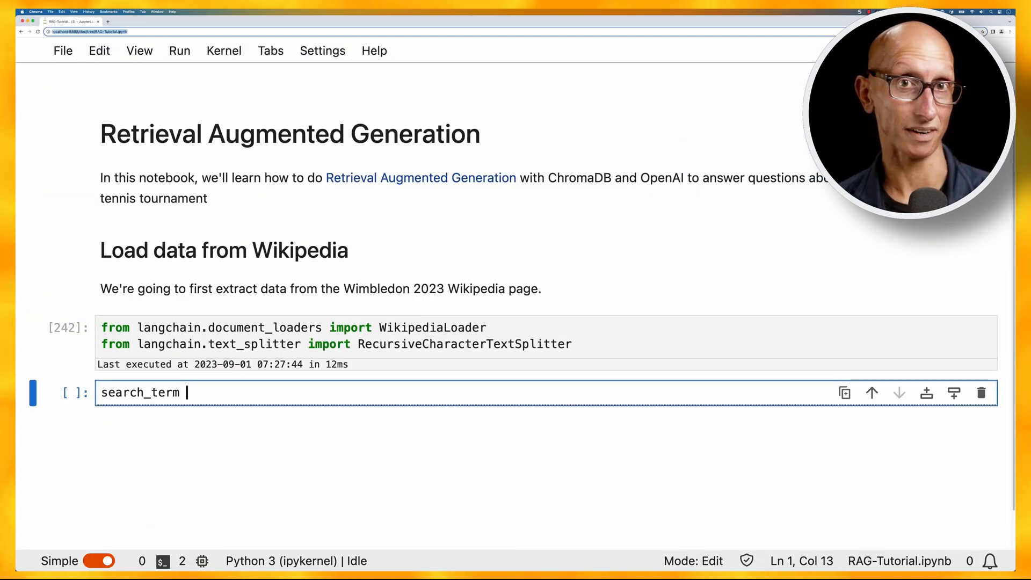
{"action": "type", "text": "= \"2023 Wimbledon"}
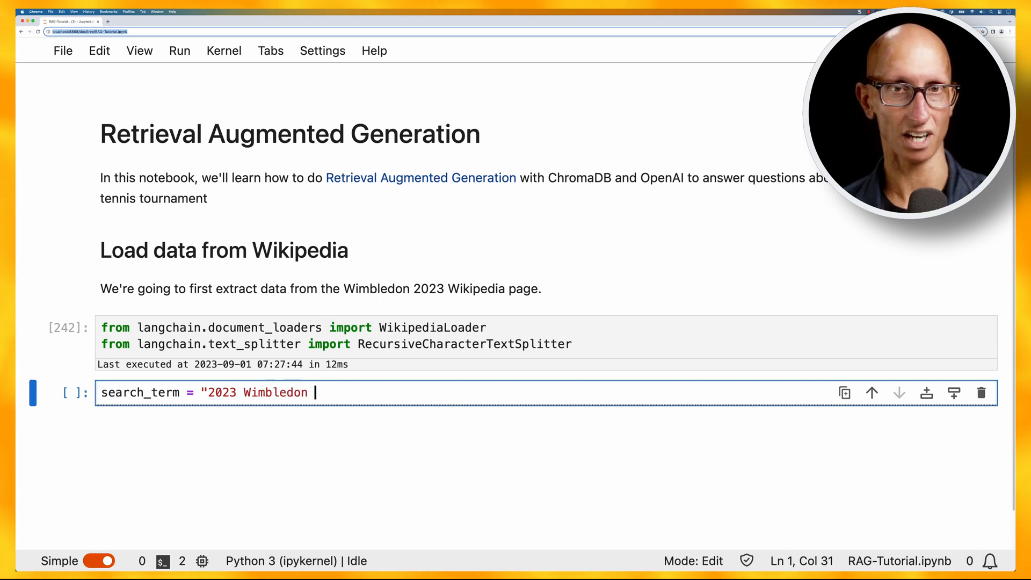
{"action": "type", "text": "Championships\""}
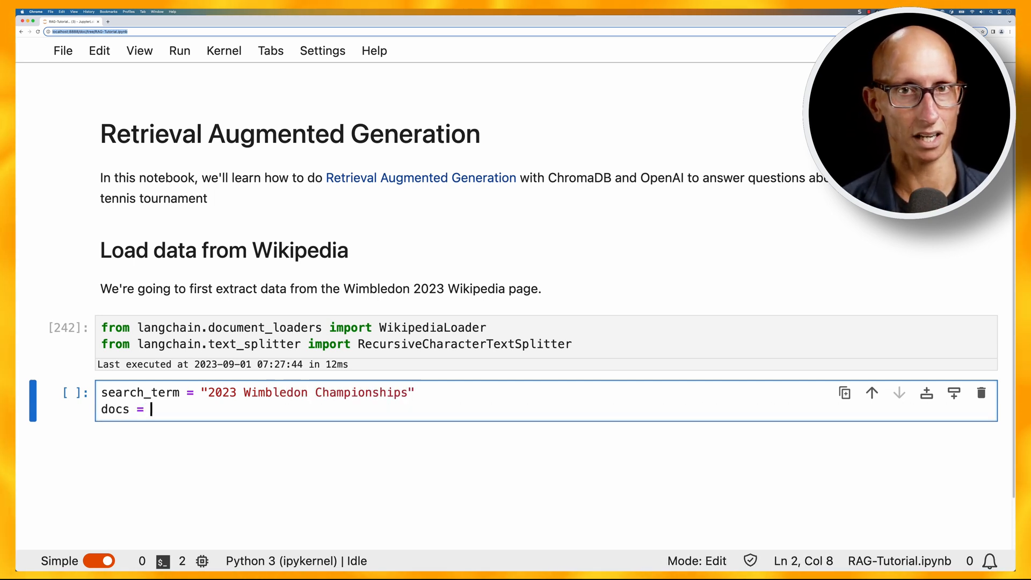
{"action": "type", "text": "WikipediaLoader(query=search_term, load_max_docs=1).load("}
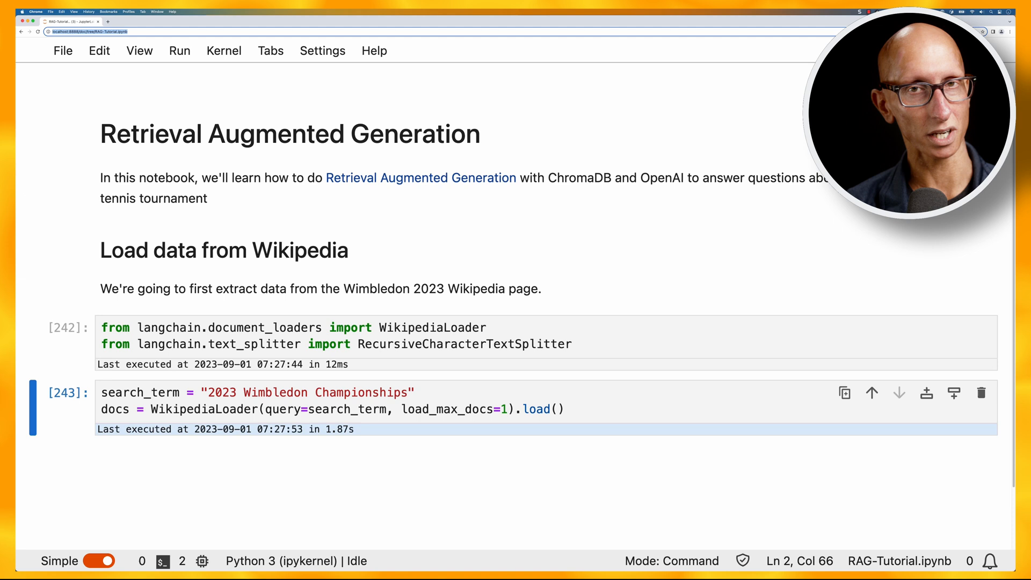
Build a RecursiveCharacterTextSplitter (chunk_size 100, overlap 20, len) and split docs into data, showing data[:3].
{"action": "type", "text": "text_sp"}
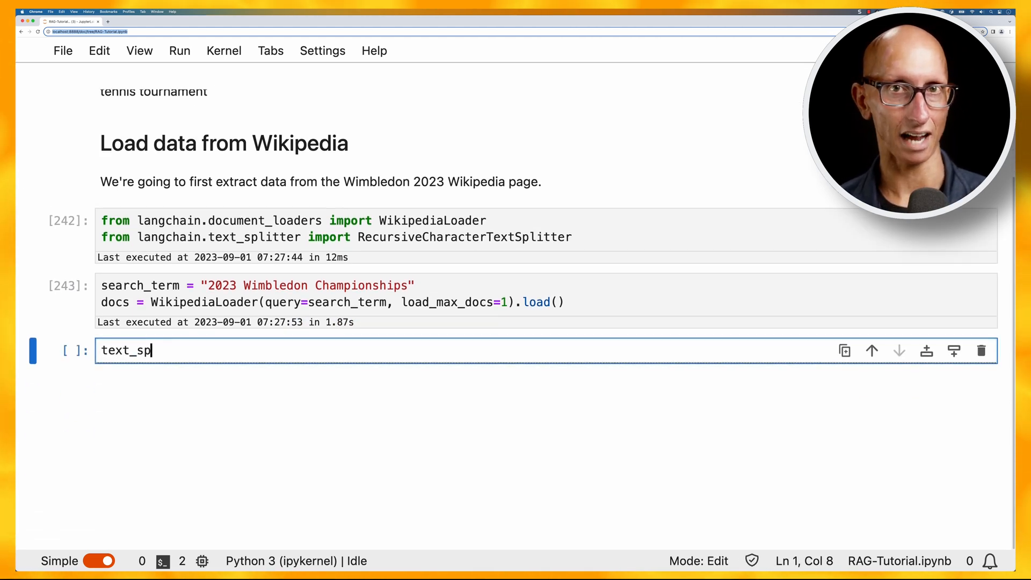
{"action": "type", "text": "litter = RecursiveCharacterTextSplitter("}
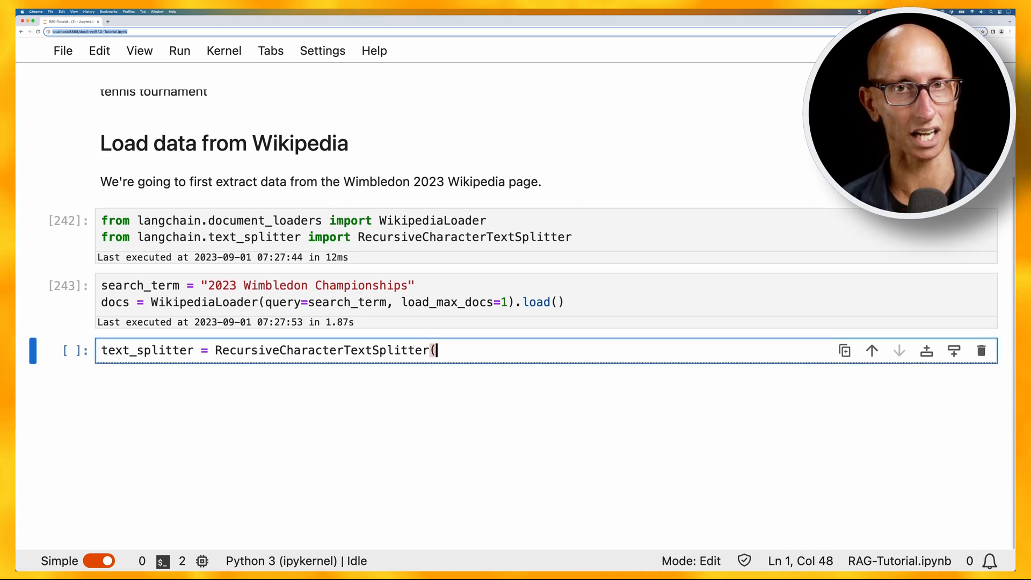
{"action": "type", "text": "chunk_size = 100,"}
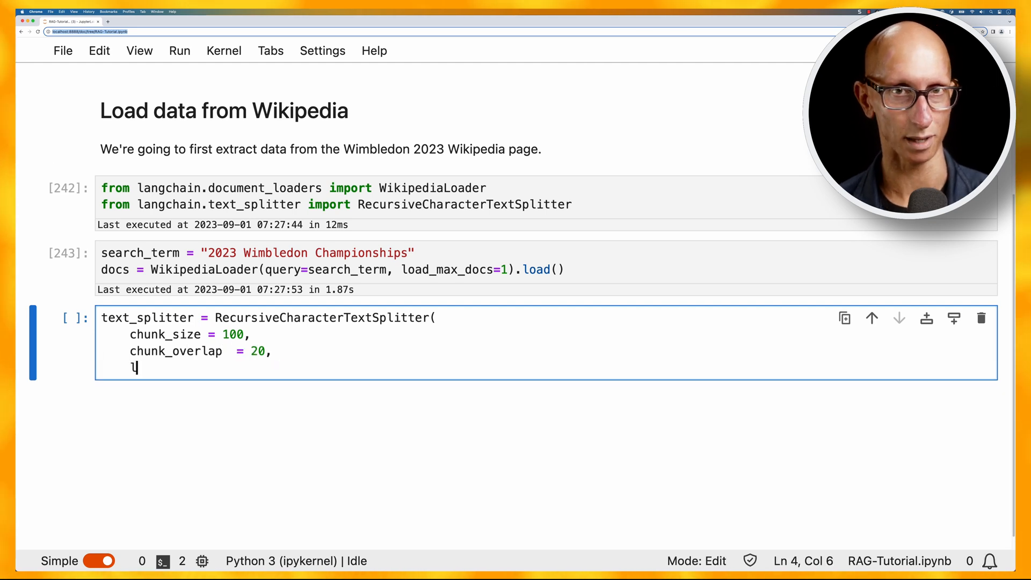
{"action": "type", "text": "length_function = len,"}
{"action": "type", "text": "is_separator_regex = False,"}
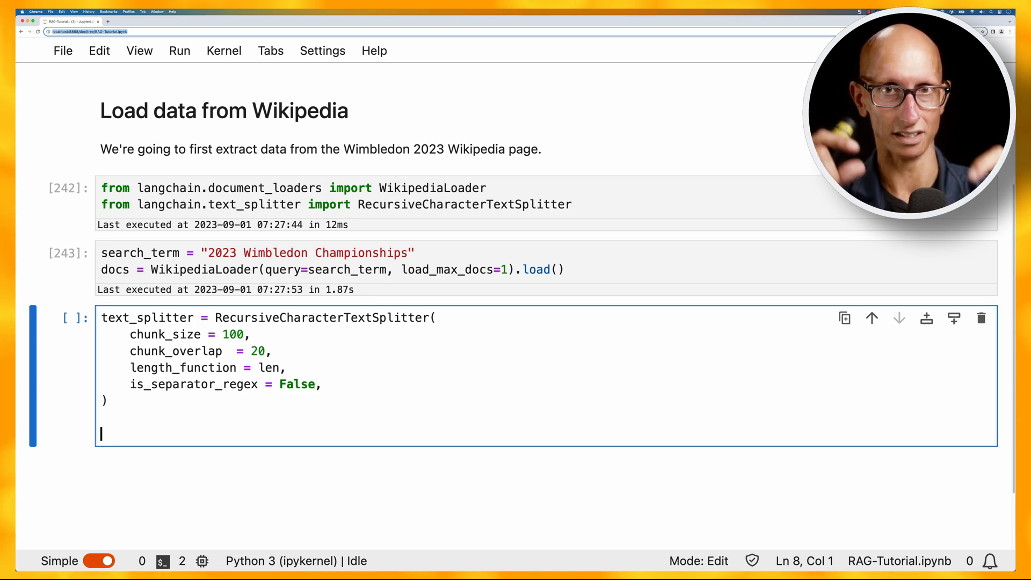
{"action": "type", "text": "data ="}
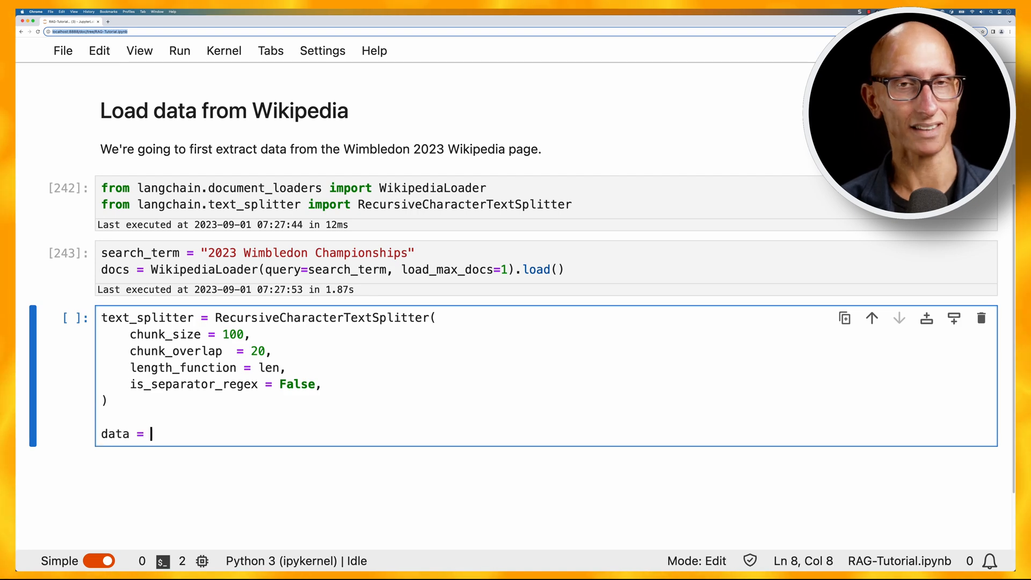
{"action": "type", "text": "text_splitter.split_documents(docs)"}
{"action": "type", "text": "data[:3"}
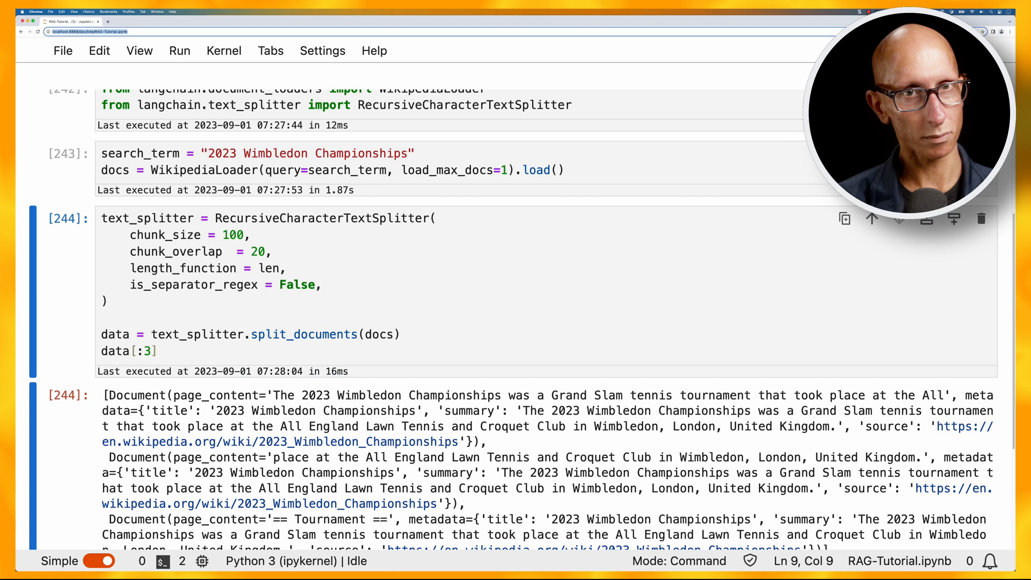
Add the 'Storing embeddings in ChromaDB' heading and create embeddings = OpenAIEmbeddings() after importing Chroma.
{"action": "type", "text": "## Storing"}
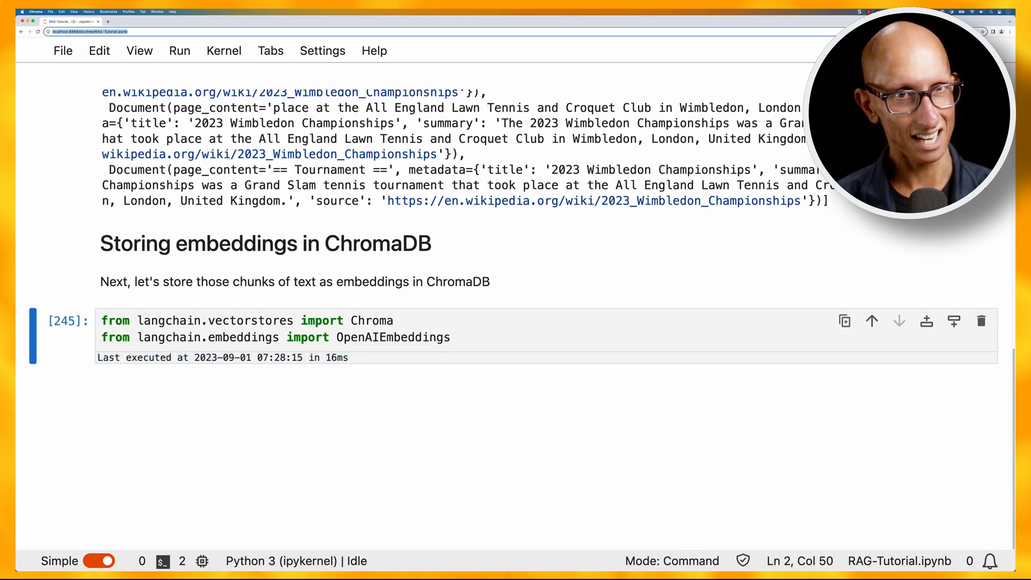
{"action": "type", "text": "embeddings = OpenAIEmbedd"}
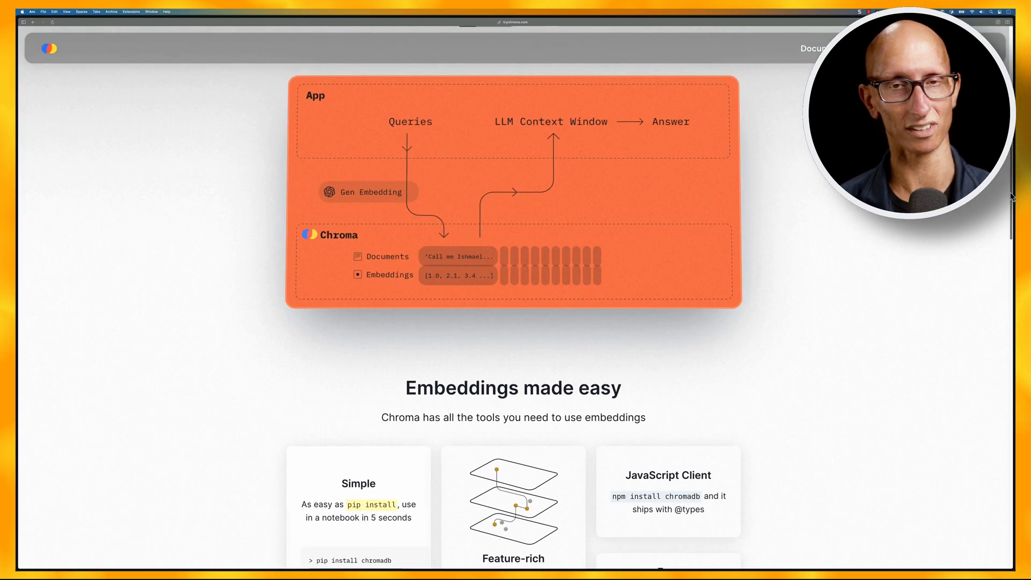
{"action": "scroll", "scroll_direction": "down", "scroll_amount": 3}
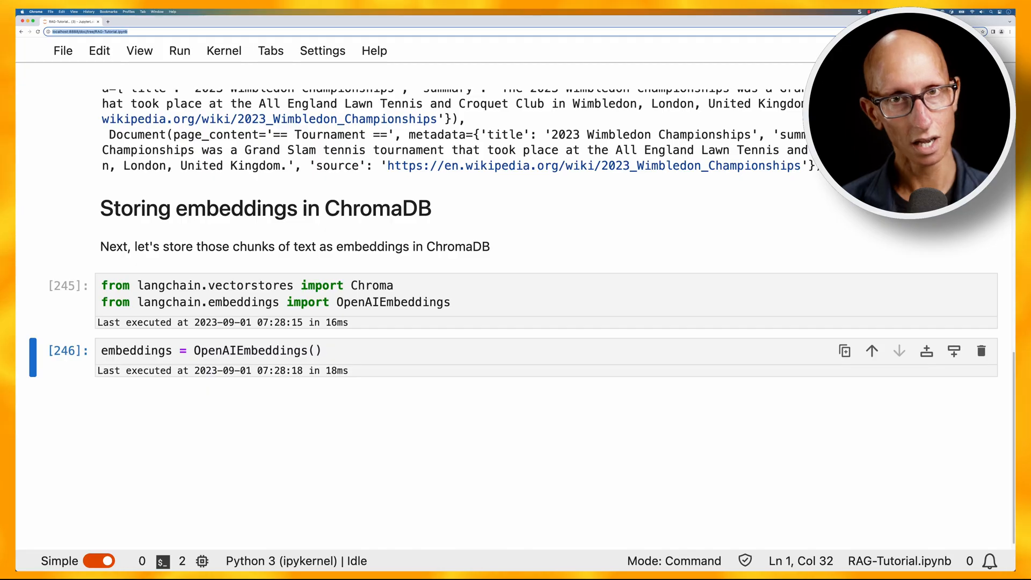
Persist chunks with Chroma.from_documents into 'Wimbledon-Embeddings', then add the 'Asking questions about Wimbledon 2023' heading.
{"action": "type", "text": "store = Chroma.from_documents("}
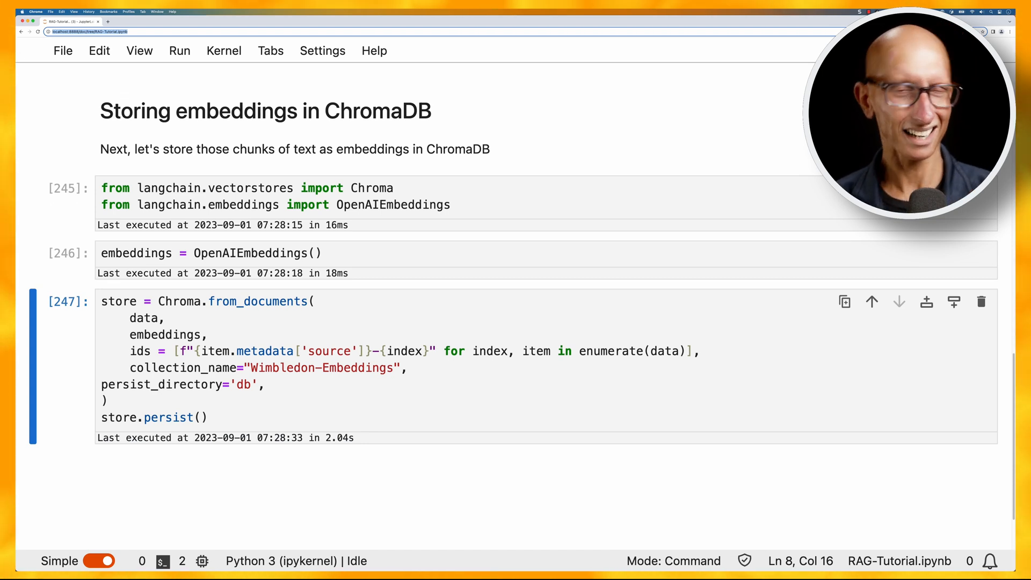
{"action": "type", "text": "## Asking questions about Wimbledon 2023"}
{"action": "type", "text": "template = "}
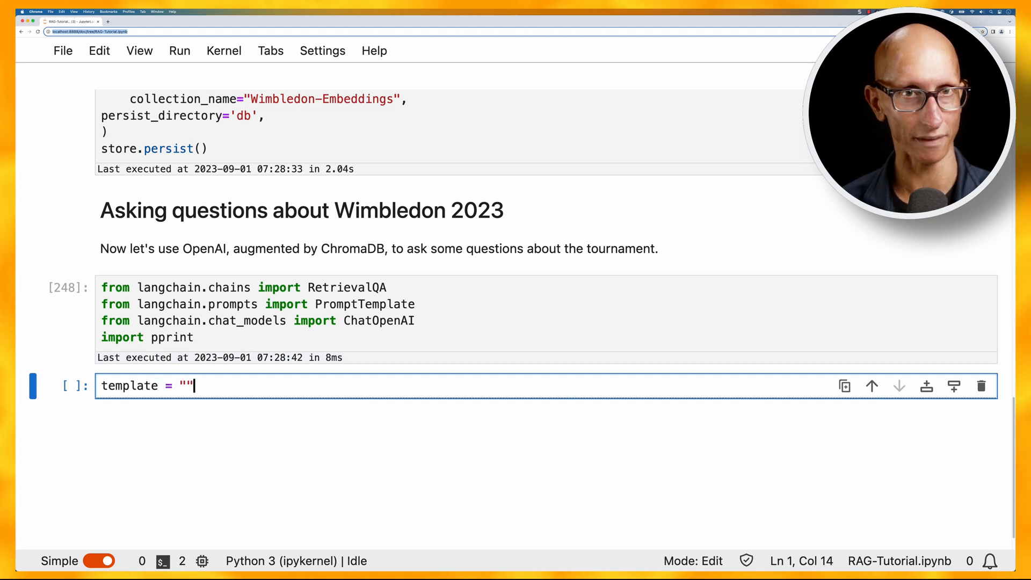
Define a context-only Wimbledon 2023 bot template with {context} and {question}, and wrap it as PROMPT via PromptTemplate.
{"action": "type", "text": "\"\"\"You are a bot that answers questions about Wimbledon 202"}
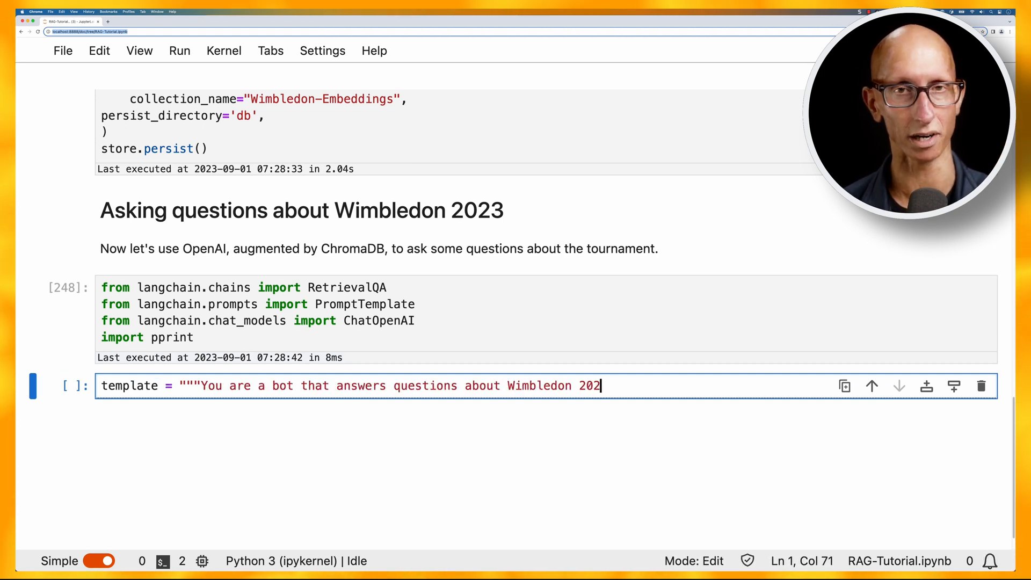
{"action": "type", "text": "3, using only the context provided."}
{"action": "type", "text": "If you don't know the answer, simply state that you don't know."}
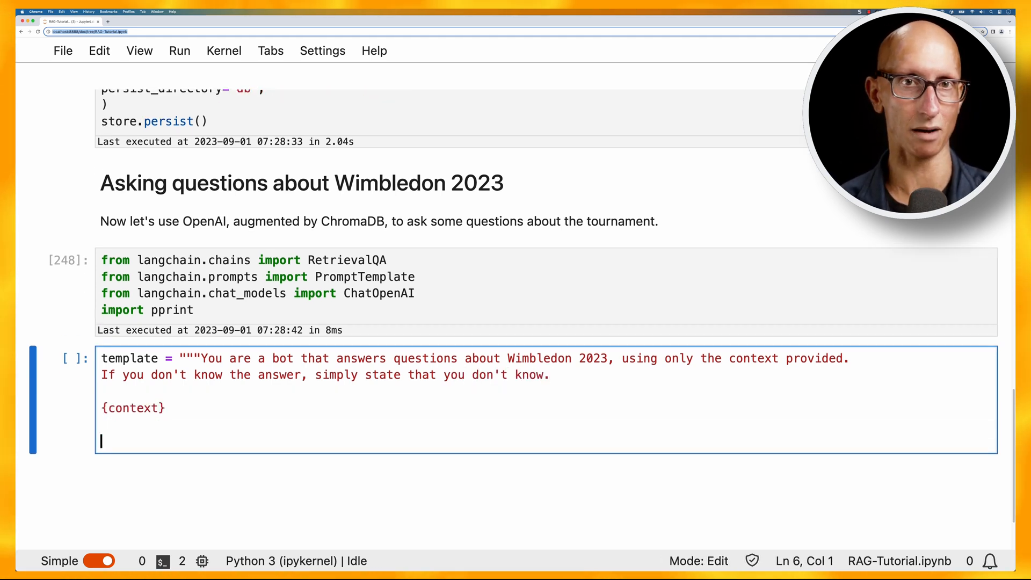
{"action": "type", "text": "Question: {question}\"\"\""}
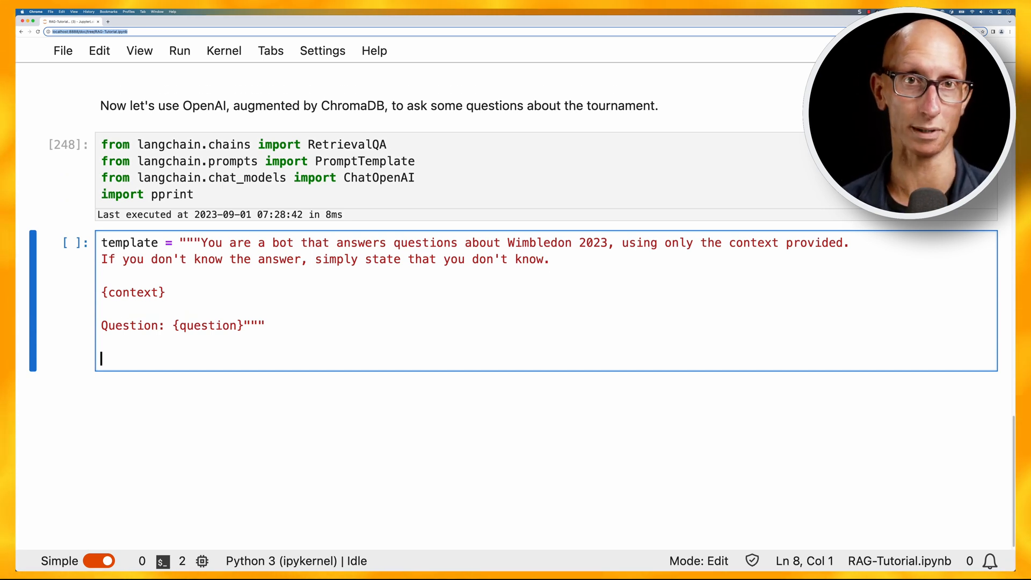
{"action": "type", "text": "PROMPT = PromptTemplate("}
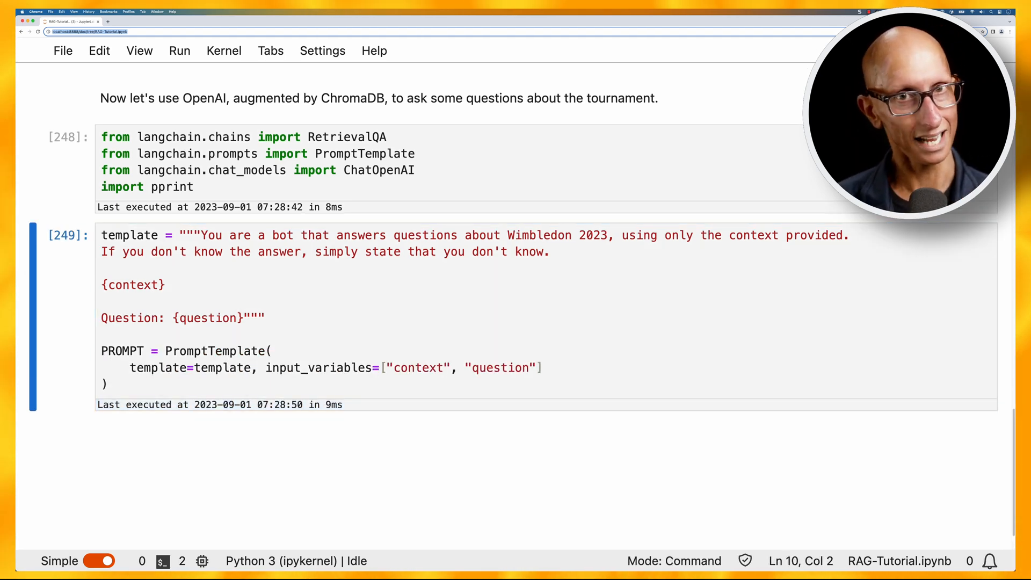
Create llm = ChatOpenAI with temperature 0 and model gpt-4.
{"action": "type", "text": "llm = ChatOp"}
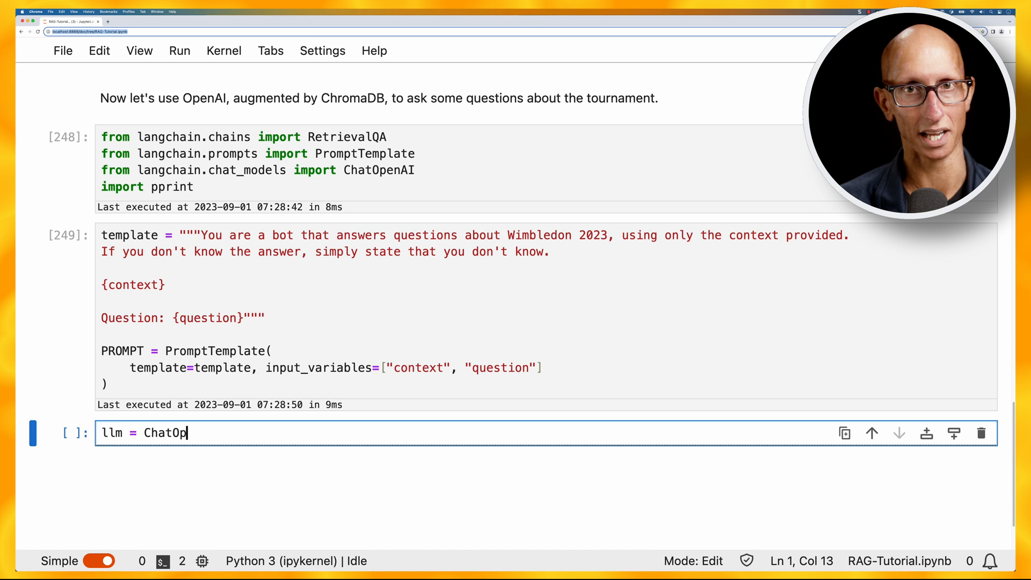
{"action": "type", "text": "enAI(temperature=0, model=\"gpt-4"}
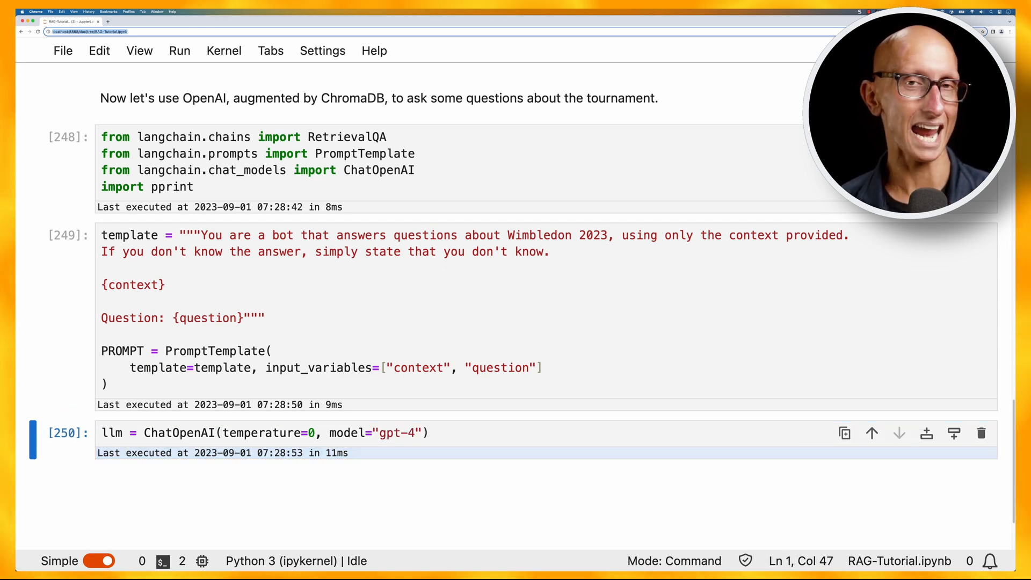
Build qa_with_source via RetrievalQA.from_chain_type using llm and store.as_retriever(), returning source documents.
{"action": "type", "text": "qa_with_source ="}
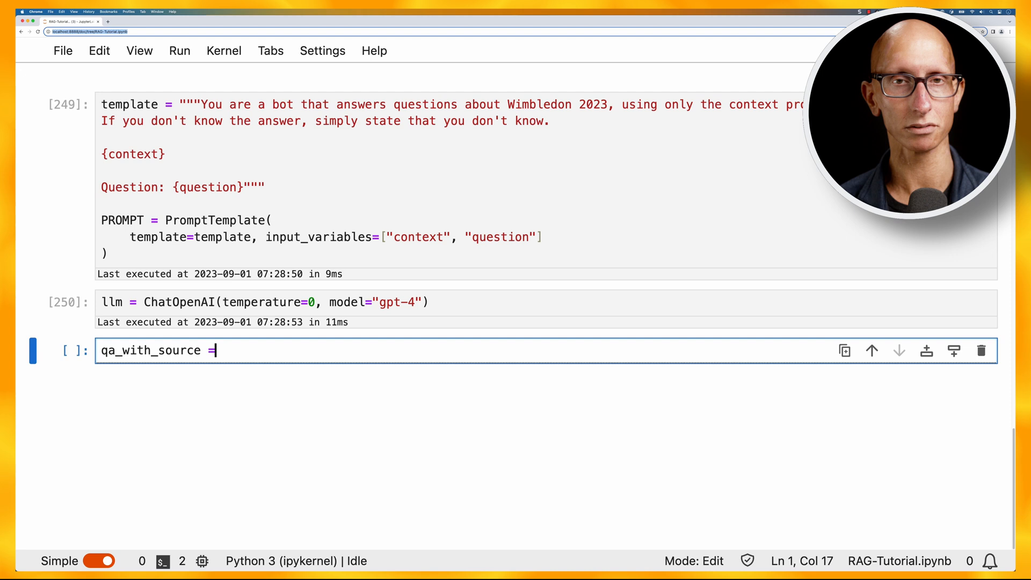
{"action": "type", "text": "RetrievalQA.from_chain_type("}
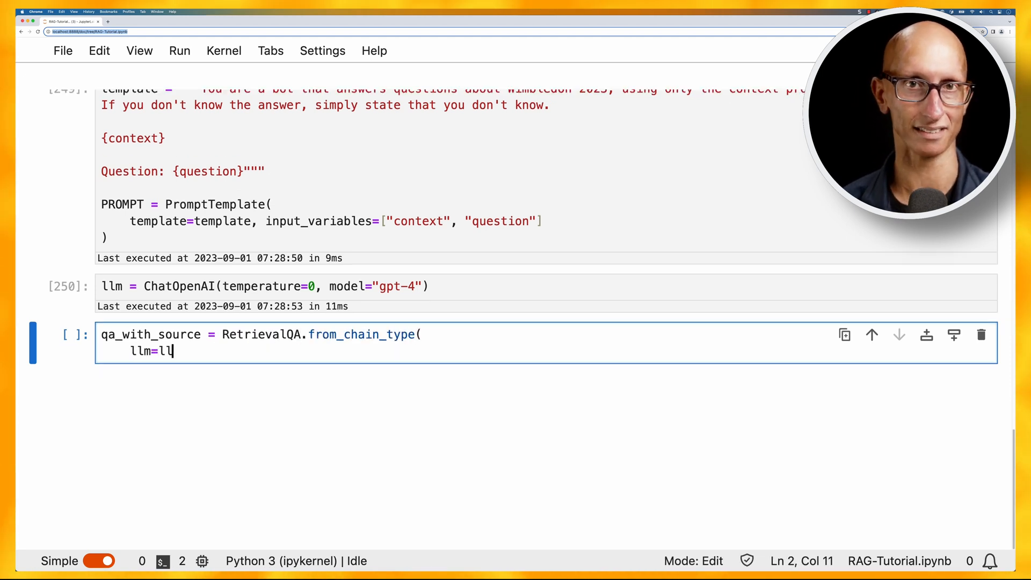
{"action": "type", "text": "m,"}
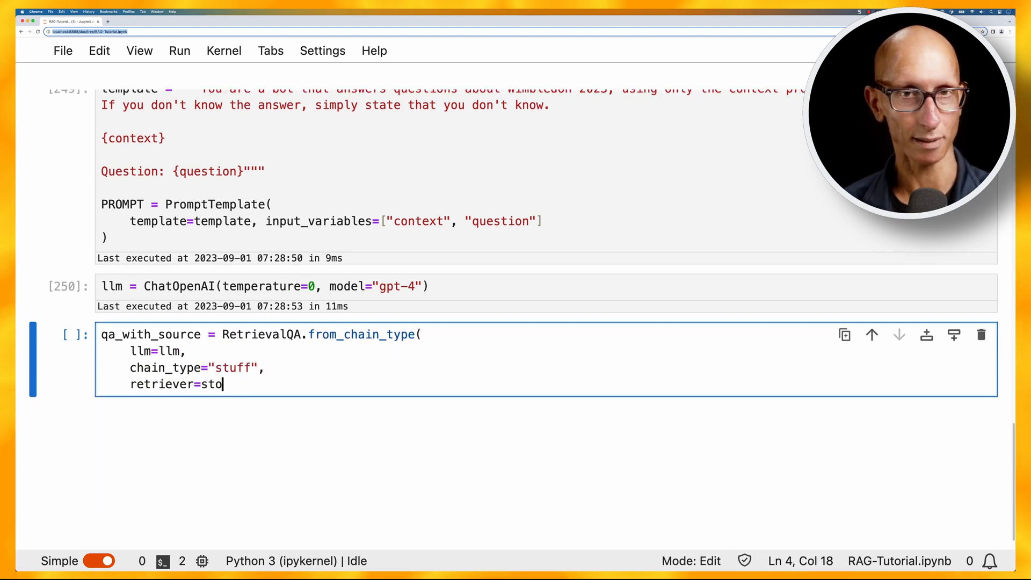
{"action": "type", "text": "re.as_retriever(),"}
{"action": "type", "text": "chain_type_kwargs={\"prompt\": PROMPT, },"}
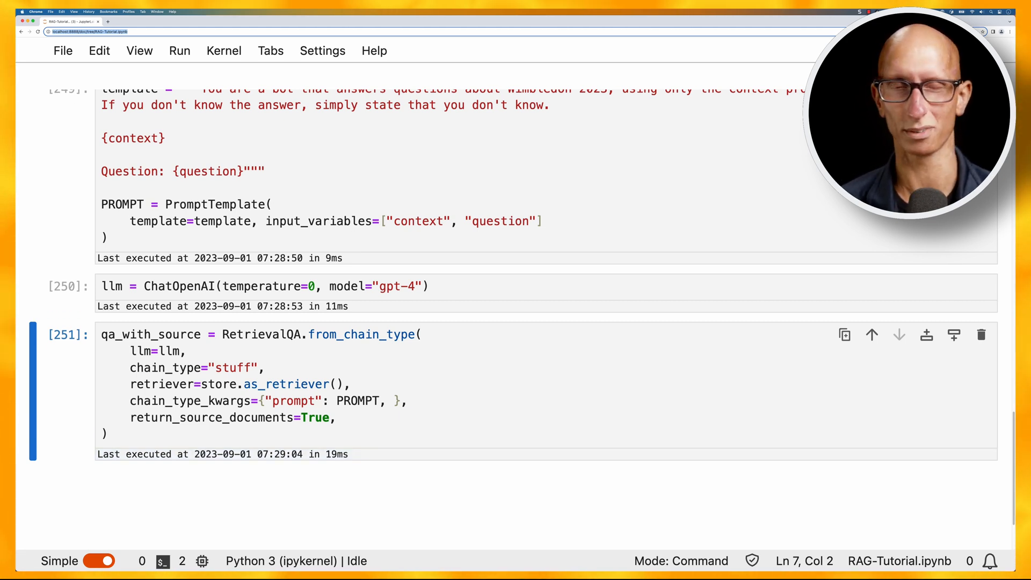
Ask via pprint when and where Wimbledon 2023 was held, getting the All England Club, 3–16 July answer.
{"action": "type", "text": "pprint.pprint("}
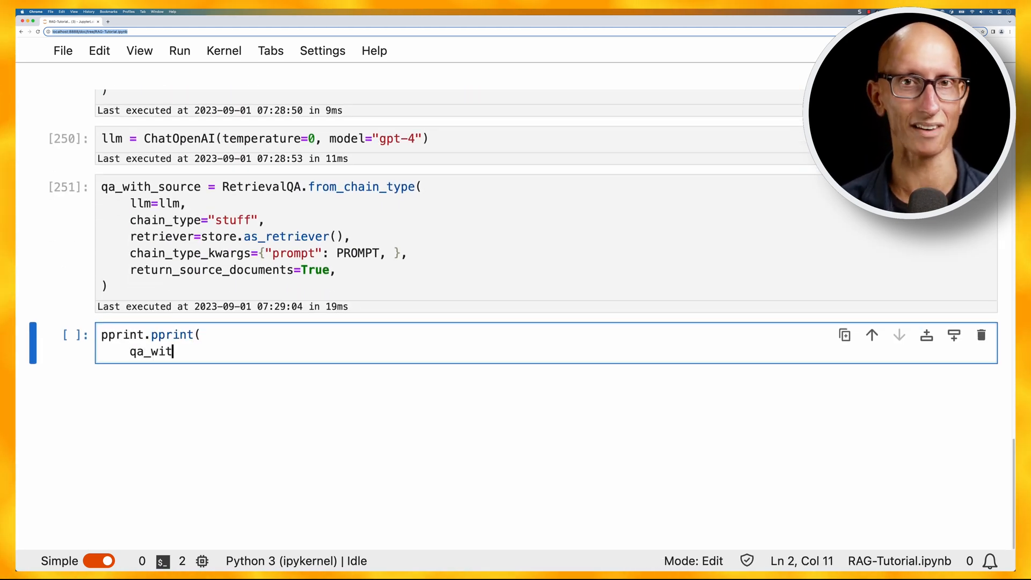
{"action": "type", "text": "h_source(\"When and where was Wimbledon 2023 held?"}
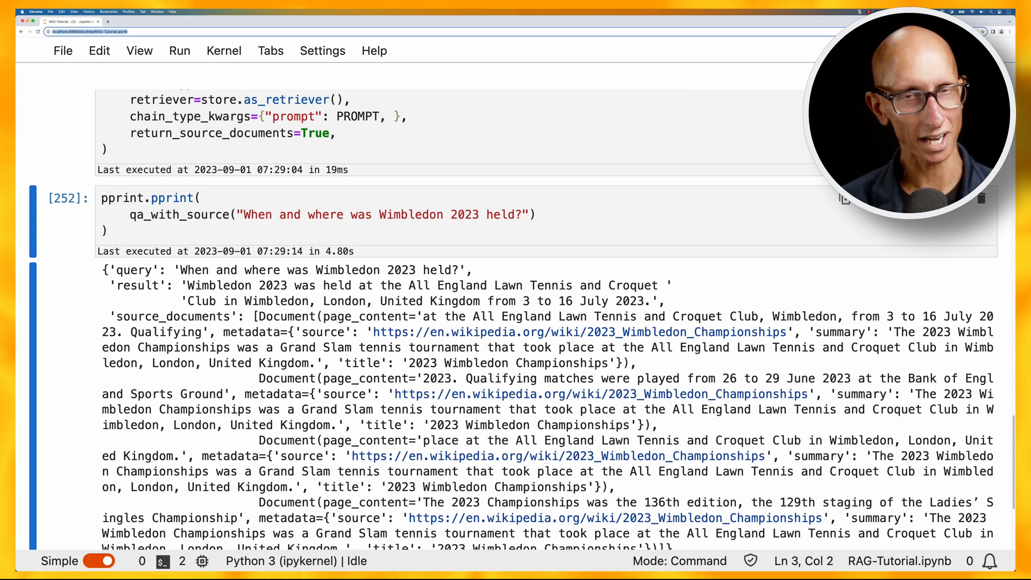
Ask who won the men's singles and run the cell.
{"action": "type", "text": "Who won the mens' sin"}
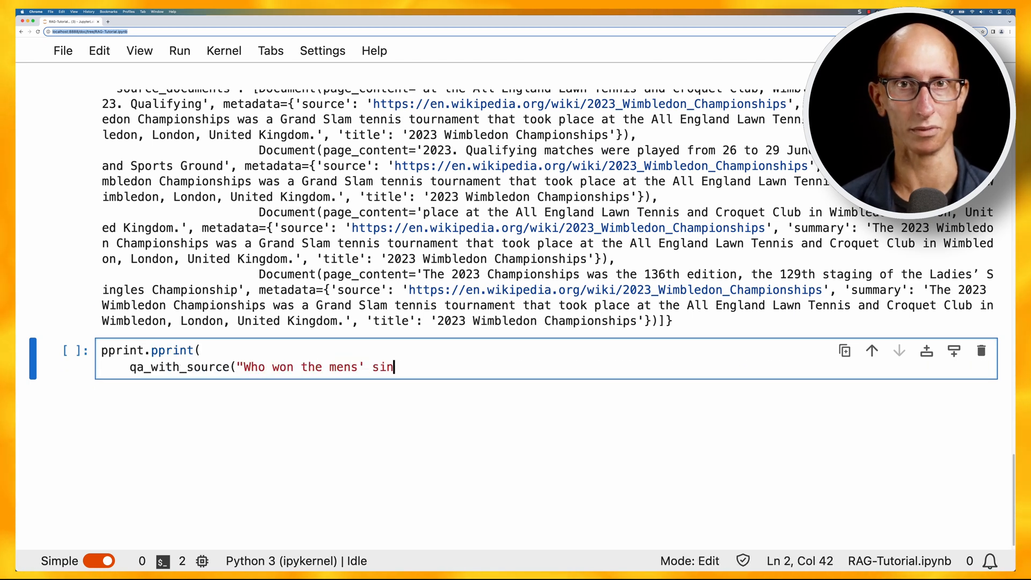
{"action": "key", "text": "Shift+Enter"}
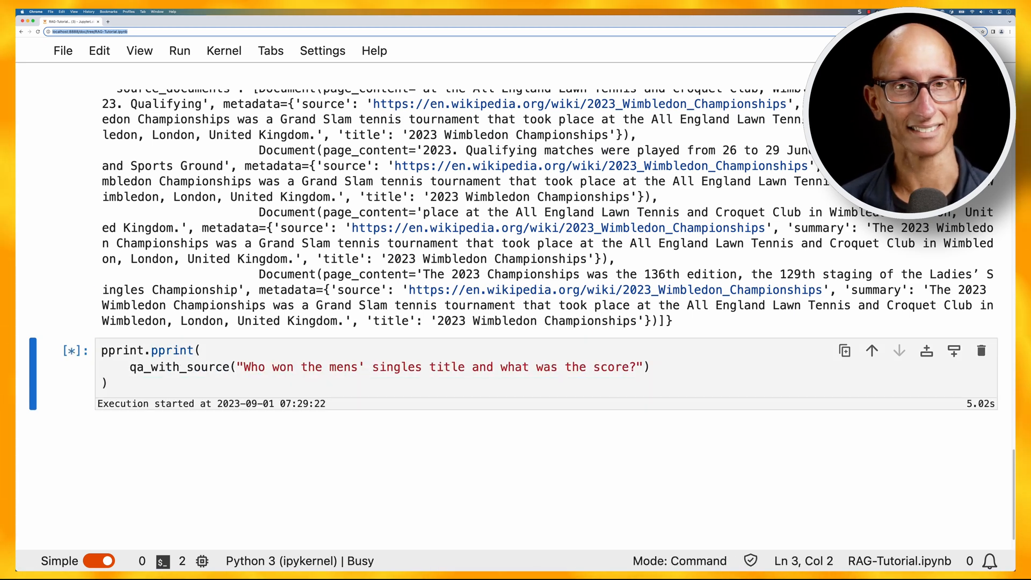